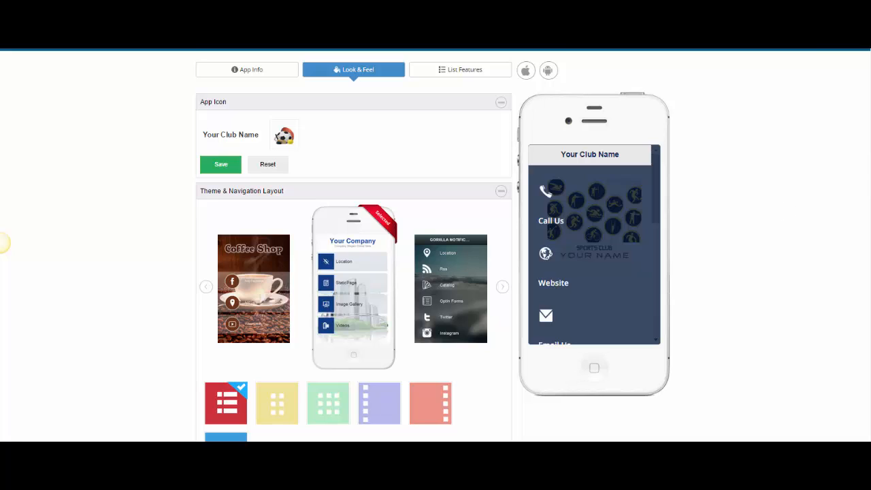
# Scroll to Background Settings showing the Smartphone Portrait 640x960 background image.
pyautogui.scroll(-3)
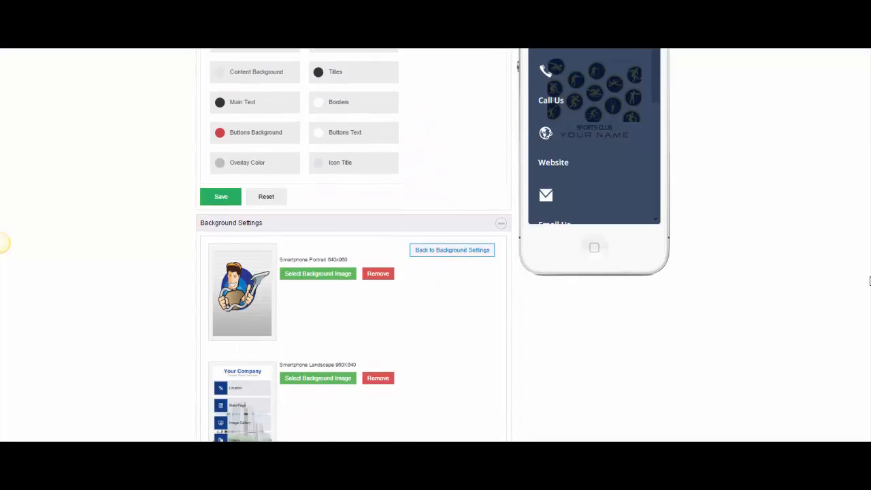
pyautogui.scroll(-3)
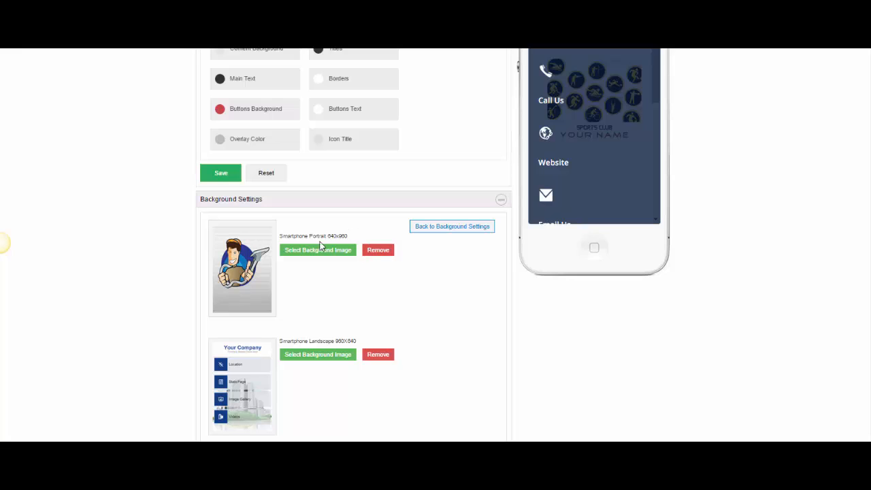
# Open the banner editor for the portrait background and enter a new canvas width of 64….
pyautogui.doubleClick(336, 236)
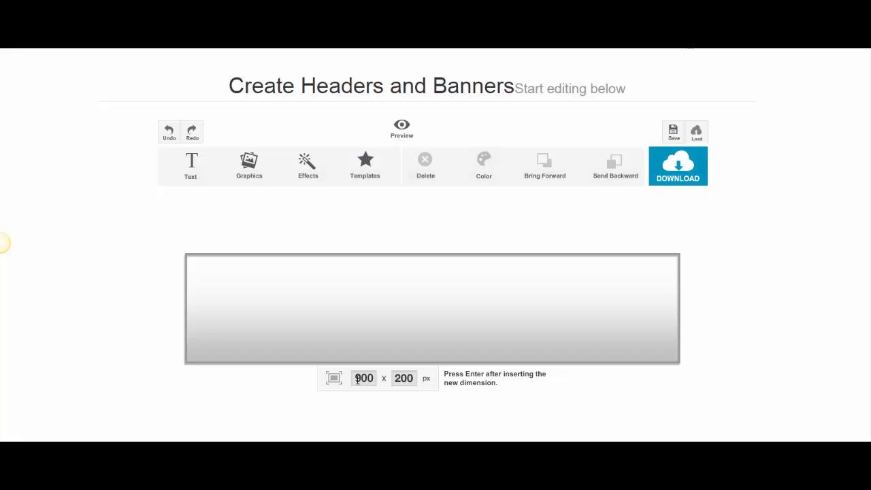
pyautogui.write('64')
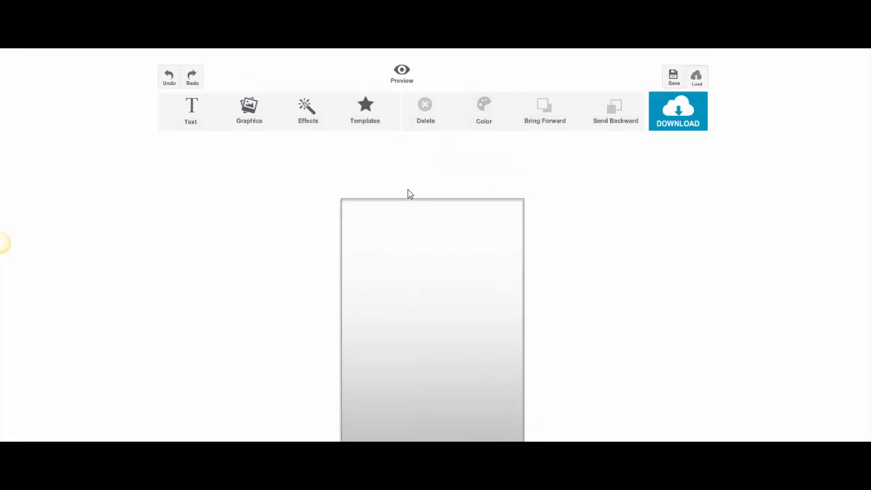
# Apply the pizzeria template's red background and drag its pizza slice onto the canvas.
pyautogui.click(364, 111)
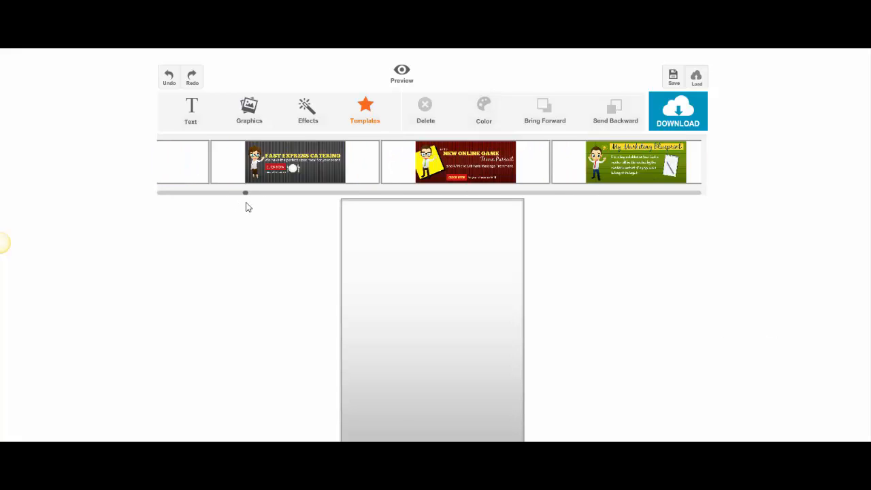
pyautogui.hscroll(3)
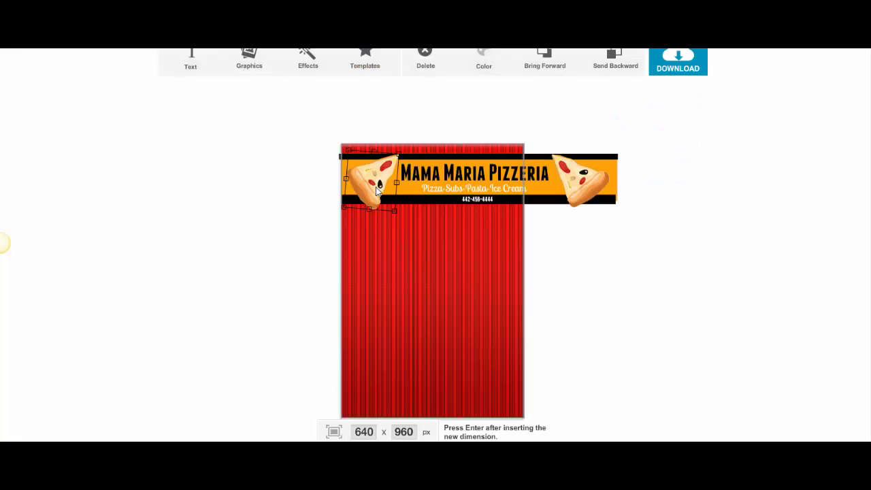
pyautogui.moveTo(375, 187); pyautogui.dragTo(429, 245)
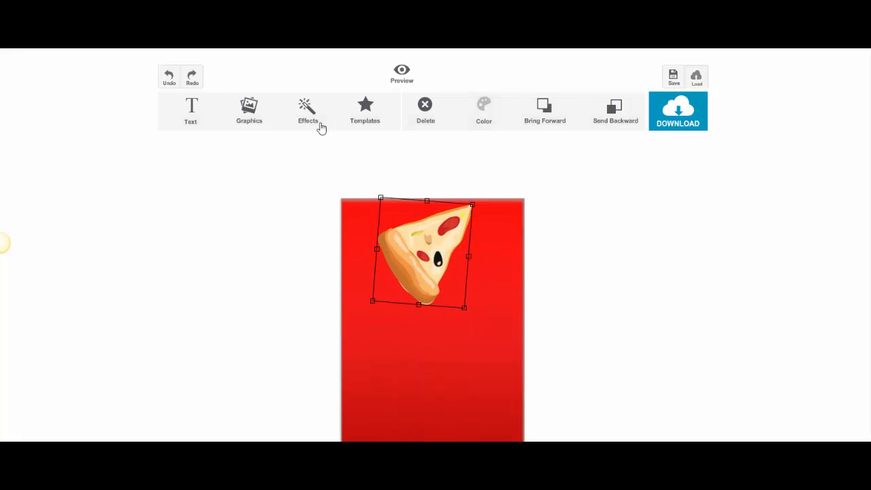
# Add the doctor-with-stethoscope clipart below the pizza slice.
pyautogui.click(249, 111)
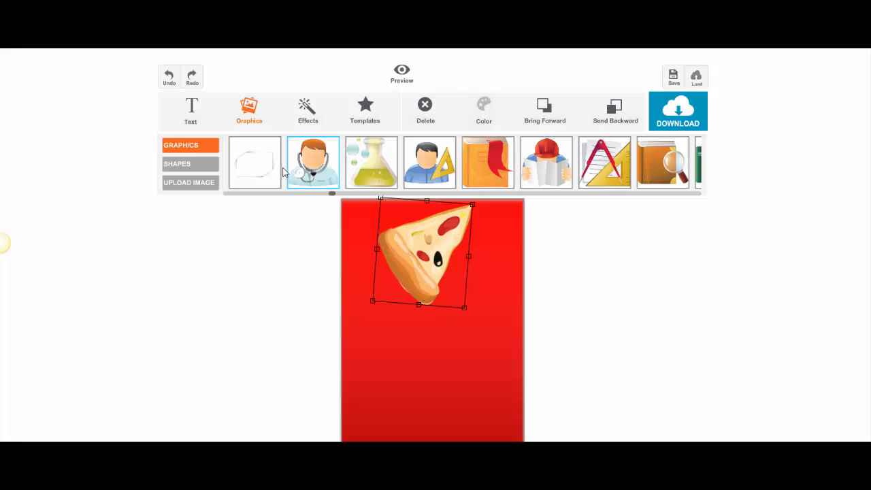
pyautogui.click(312, 162)
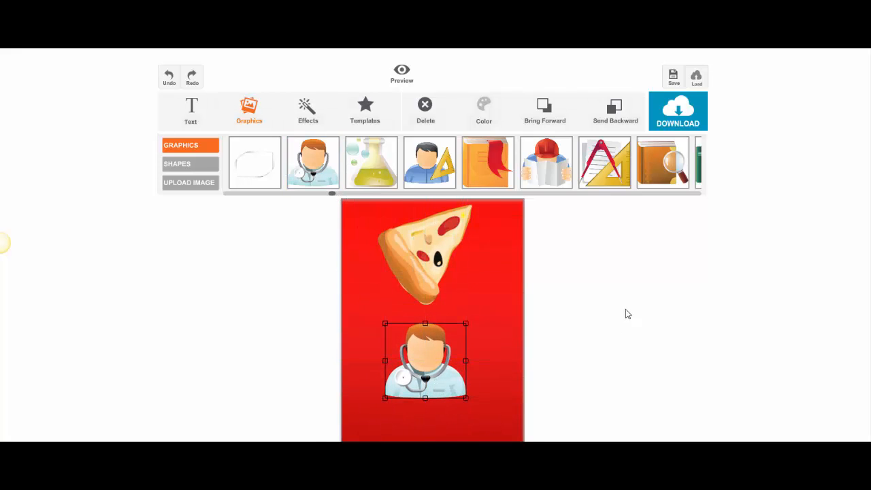
pyautogui.scroll(-3)
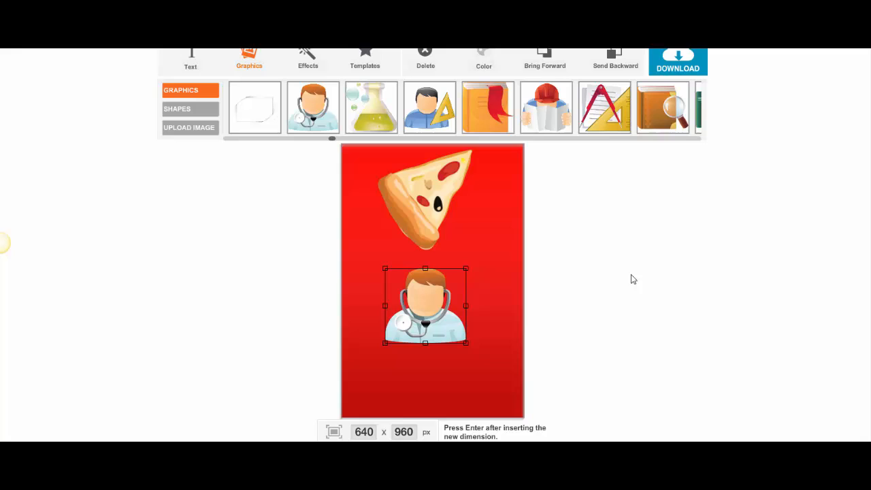
pyautogui.moveTo(678, 61)
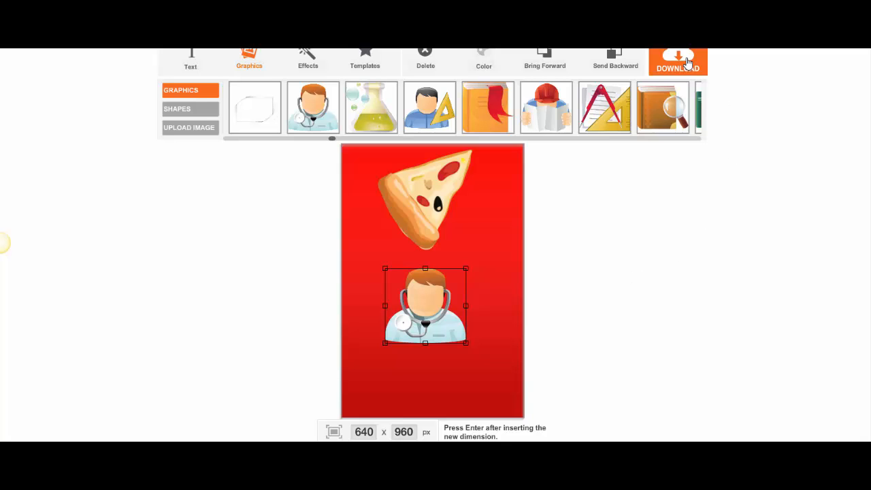